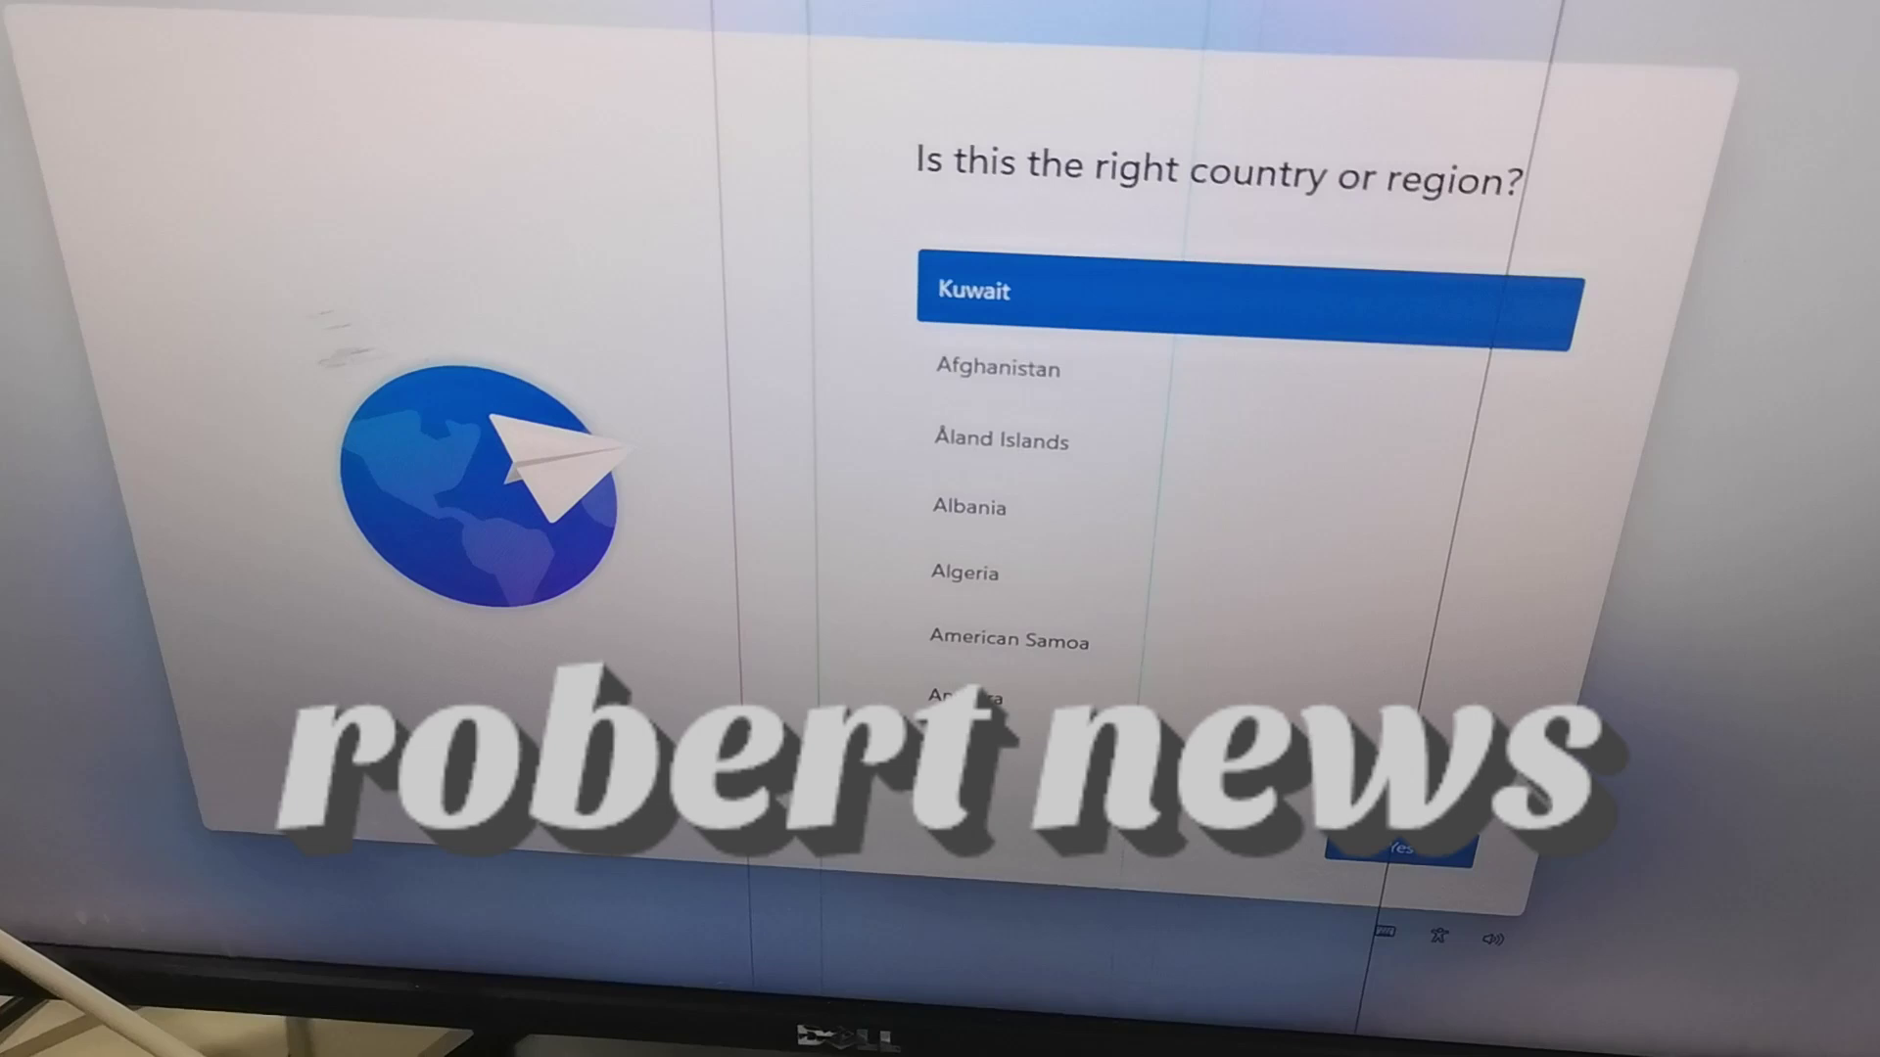
# Confirm Kuwait as the region and accept the default keyboard layout
pyautogui.click(1400, 875)
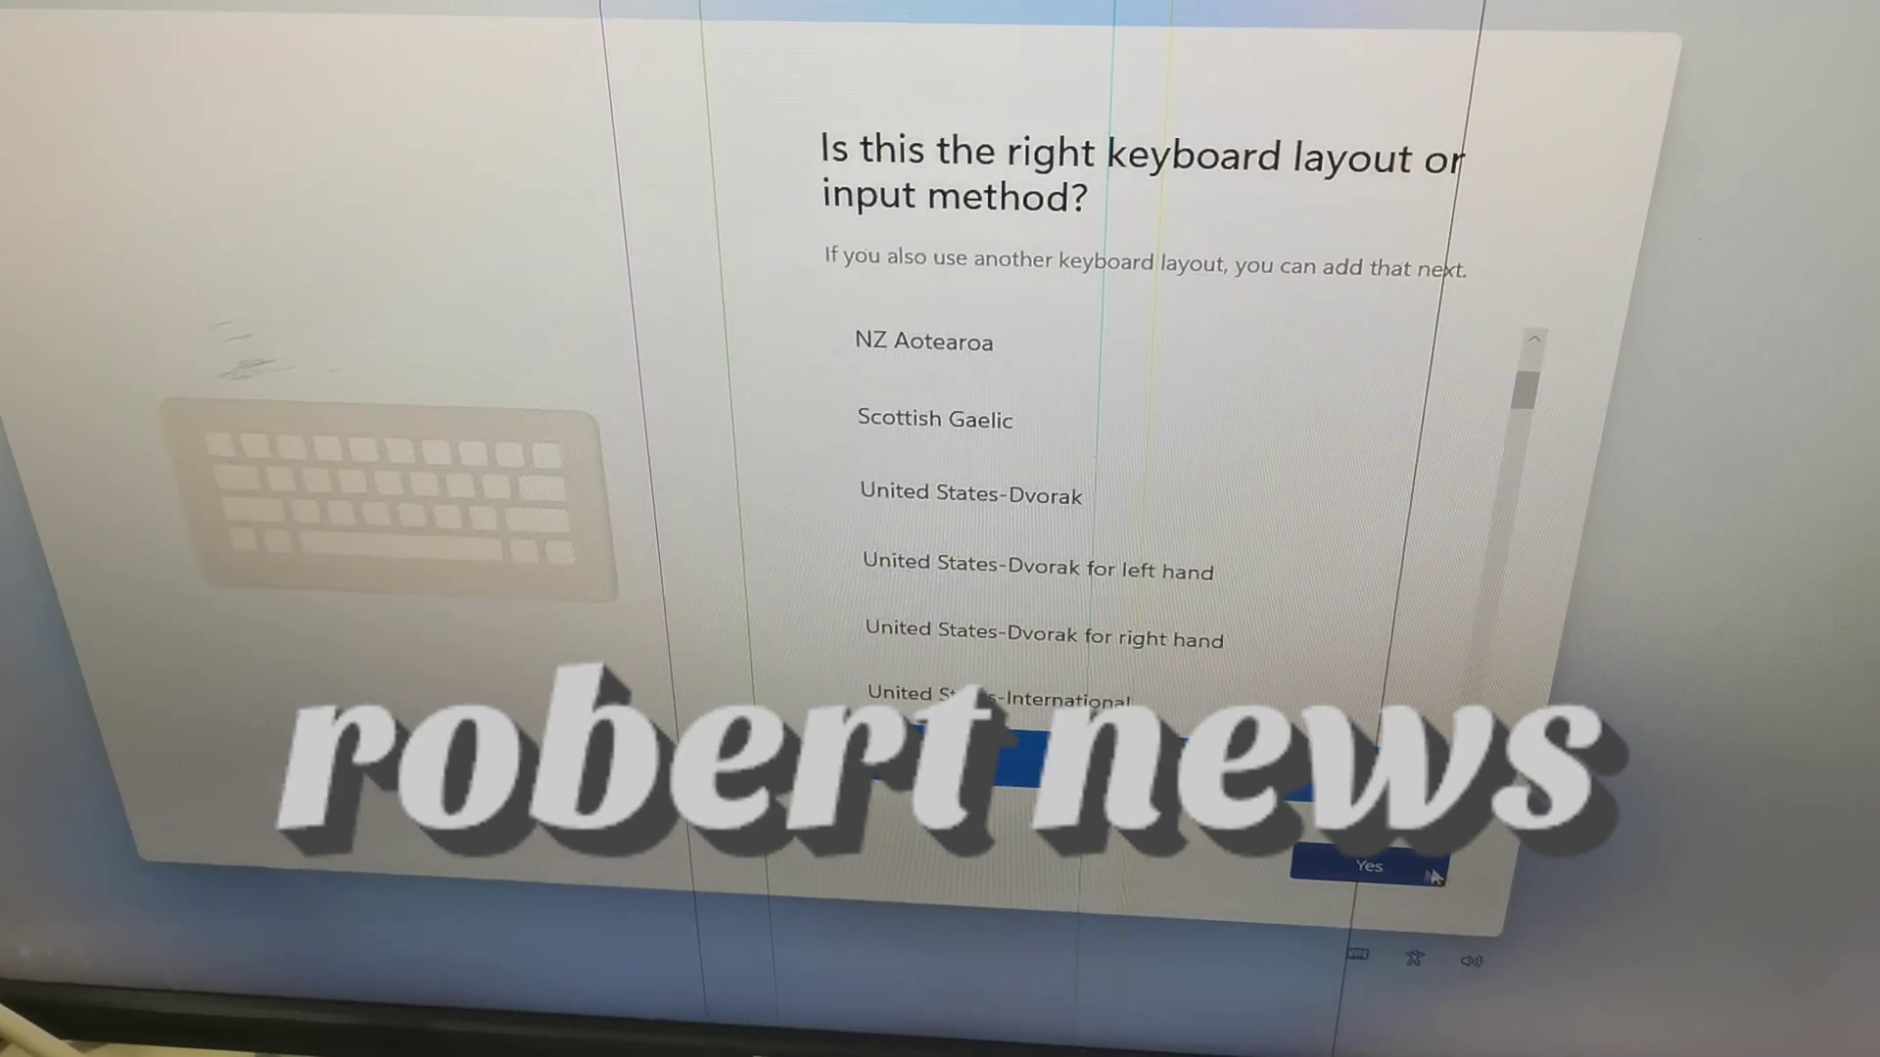
pyautogui.click(1363, 866)
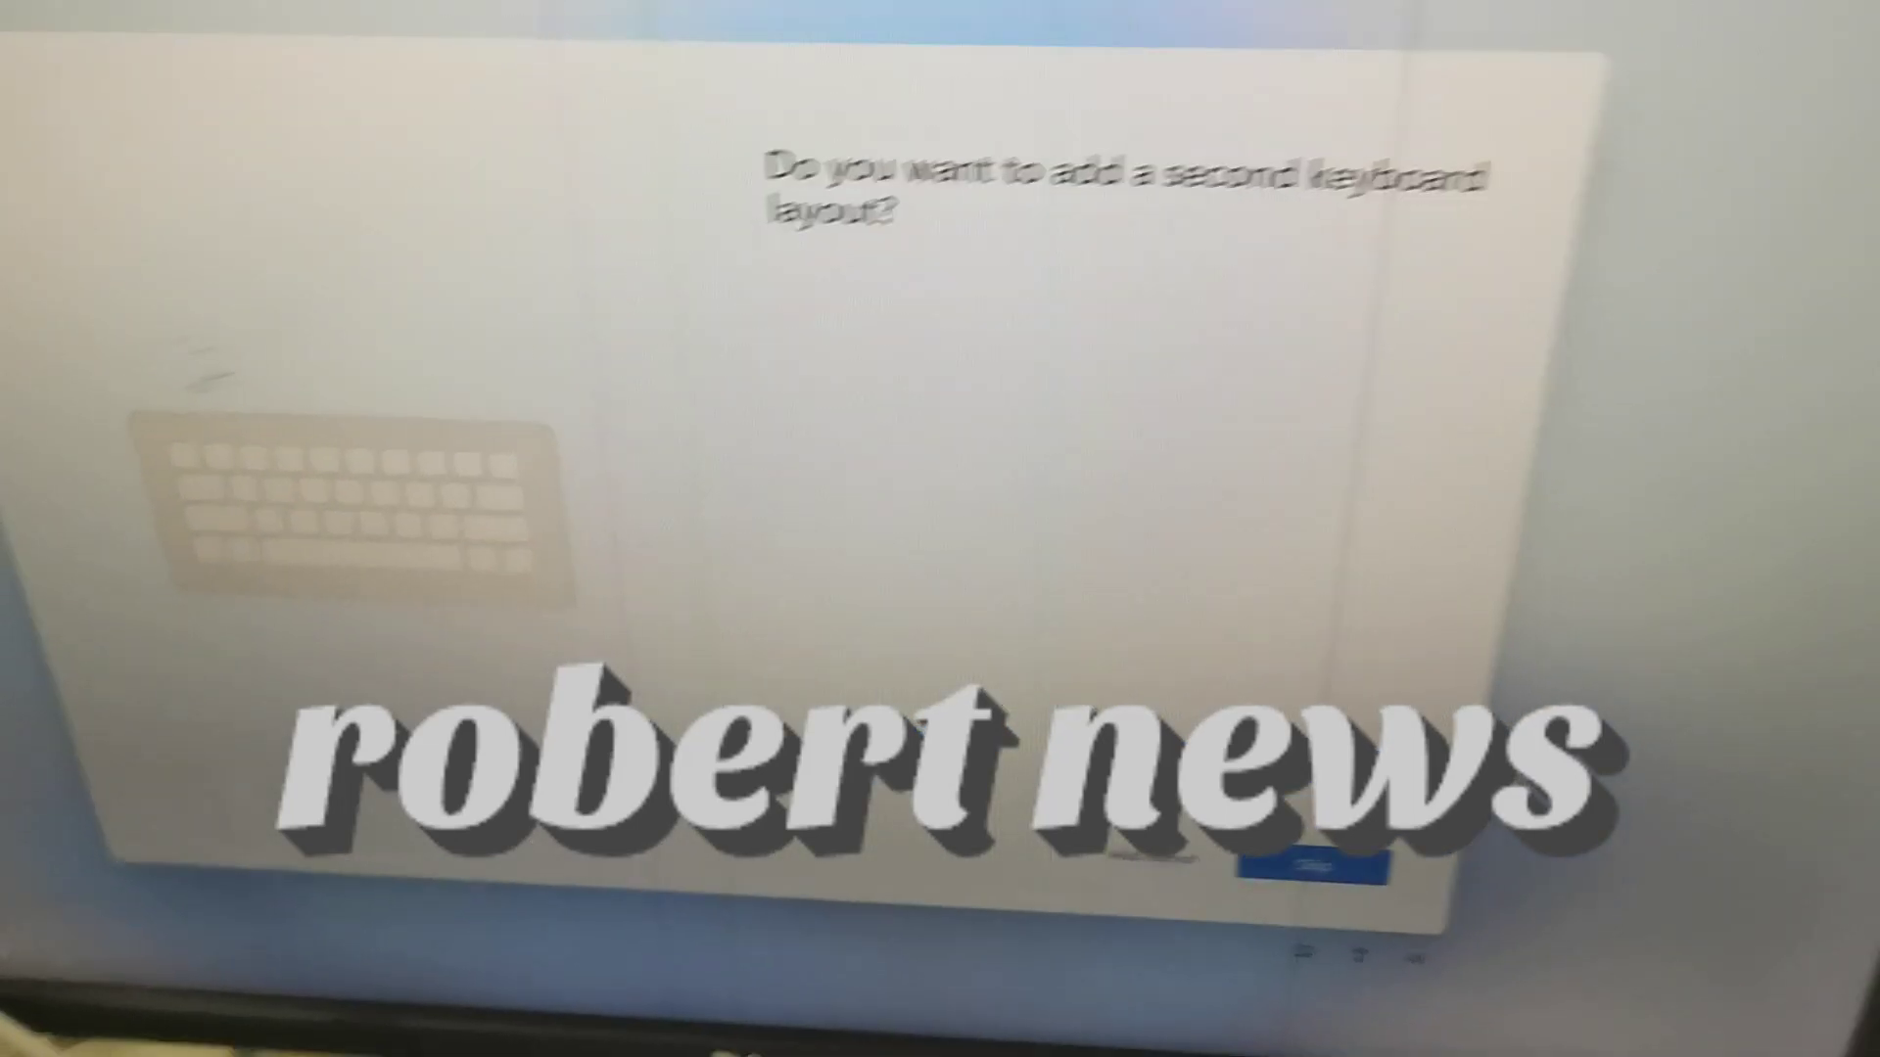